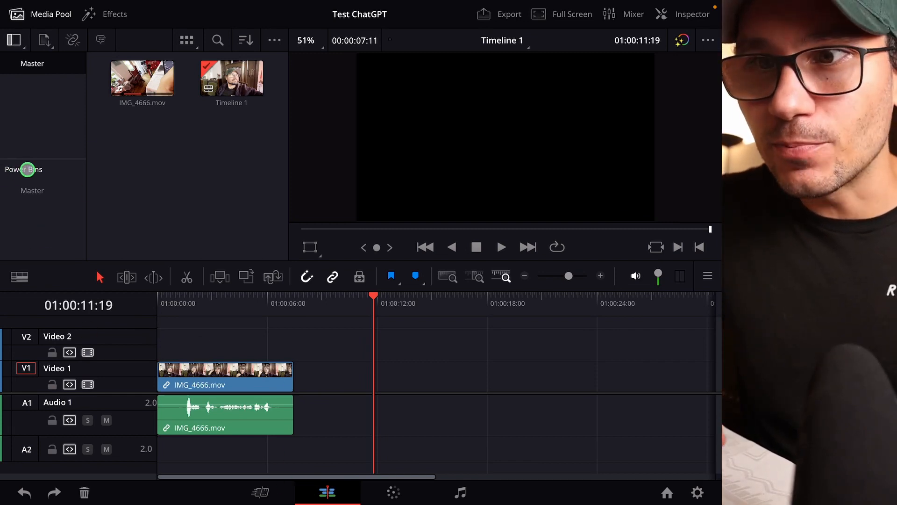
Step: Show the Power Bins and list the Master bin's stored clips (film grain, shockwave, Glitch_01.wav, Text)
left_click(274, 40)
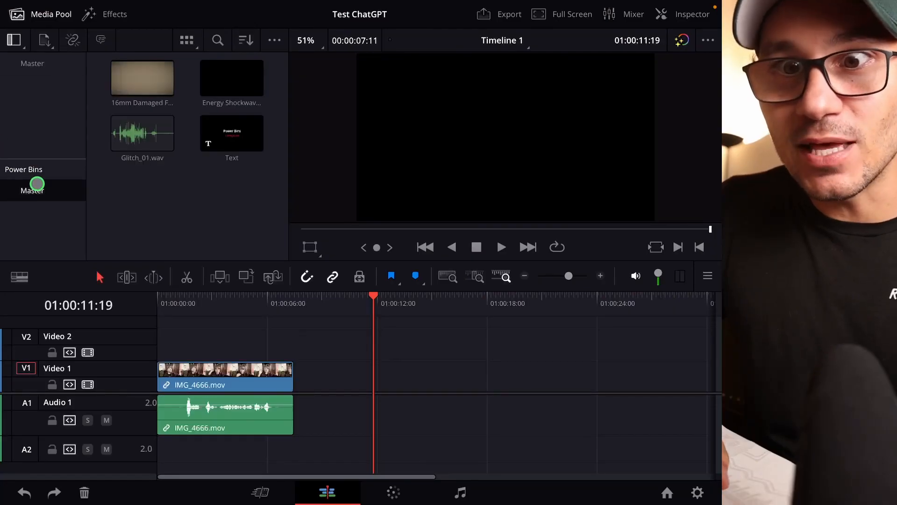
left_click(142, 133)
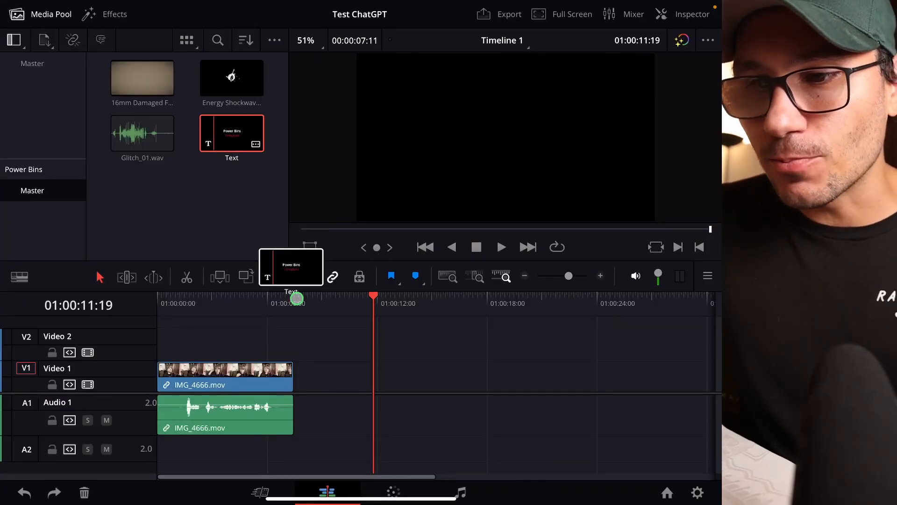
left_click_drag(232, 133, 420, 376)
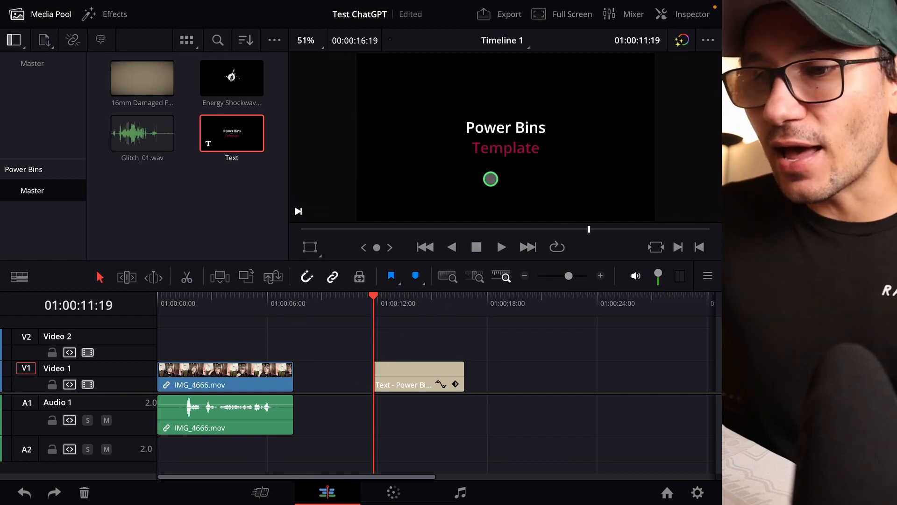
left_click(691, 14)
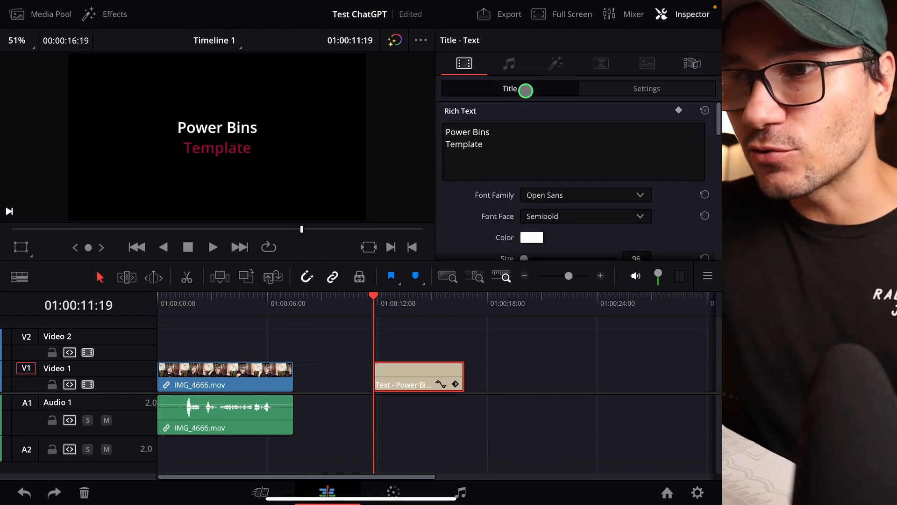
left_click(645, 88)
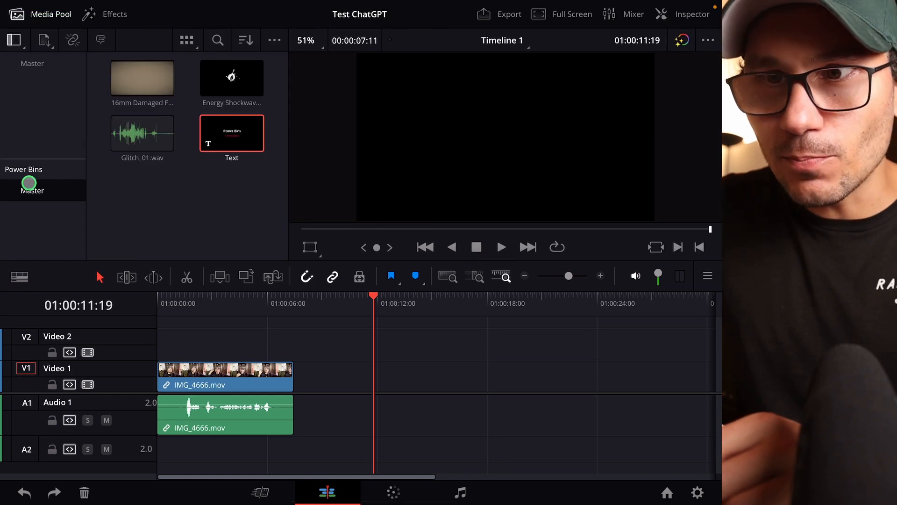
Step: Review the Text clip's stored scale settings, then place Glitch_01.wav on A1 around 12 seconds
double_click(232, 132)
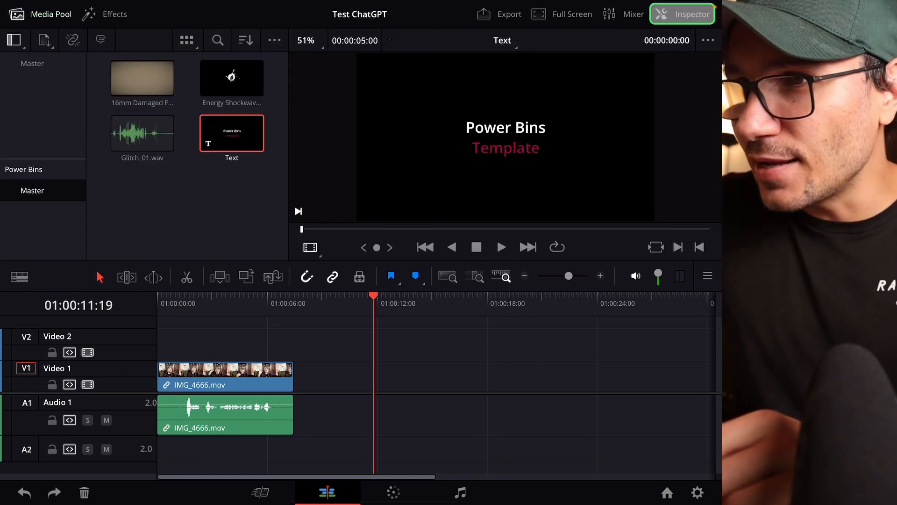
left_click(681, 14)
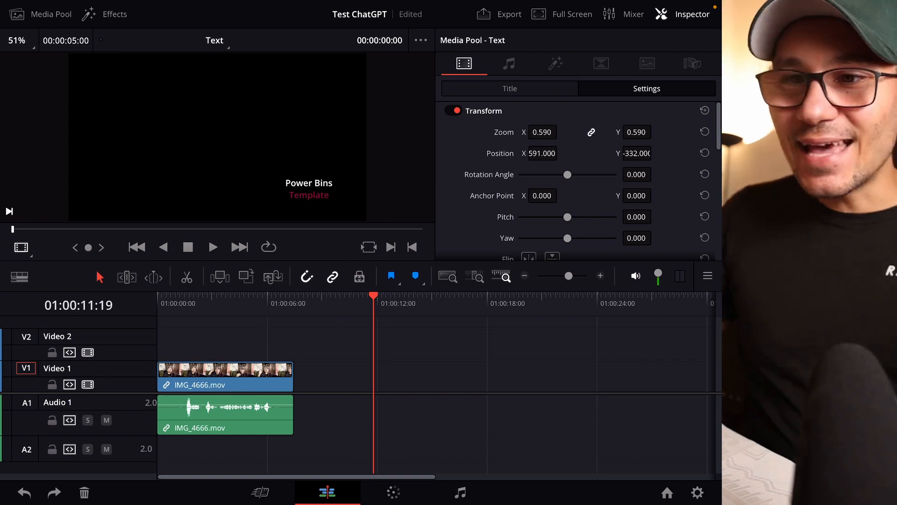
left_click(50, 14)
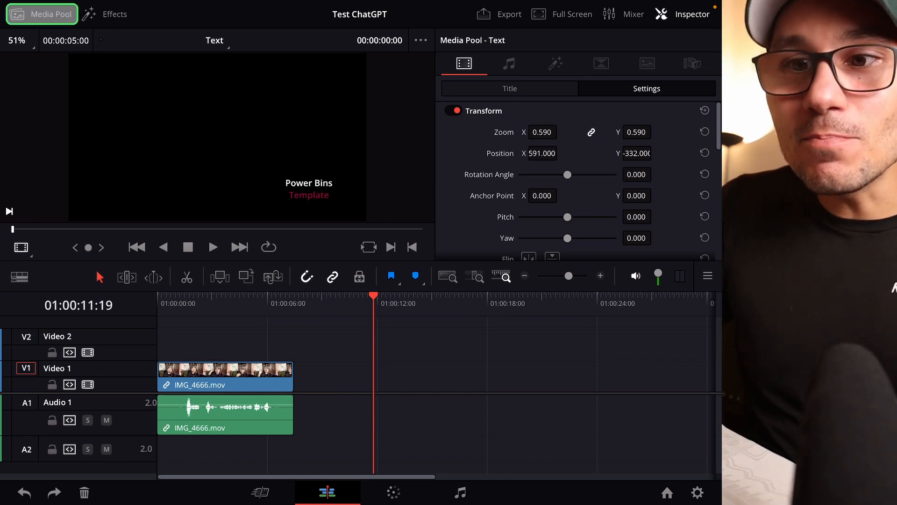
left_click(40, 14)
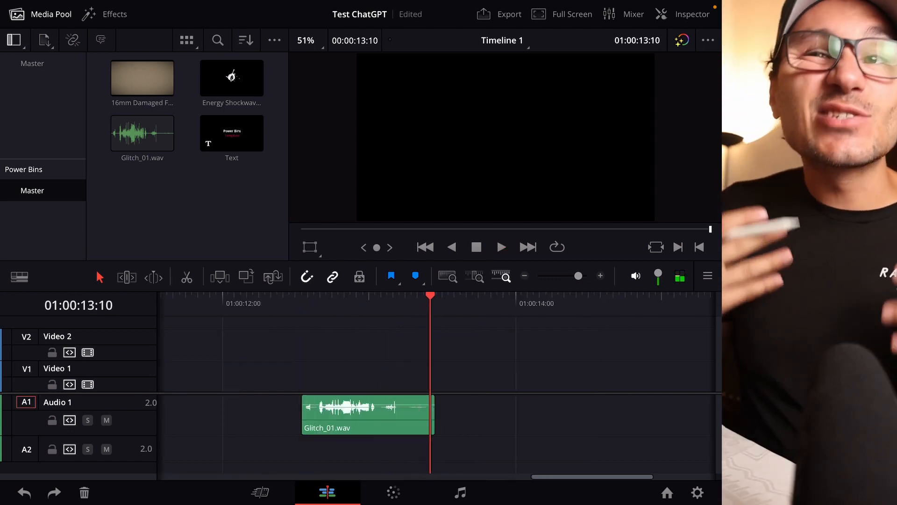
Step: Store a -11.00 dB volume on the Glitch_01.wav bin clip via its audio settings
left_click(367, 413)
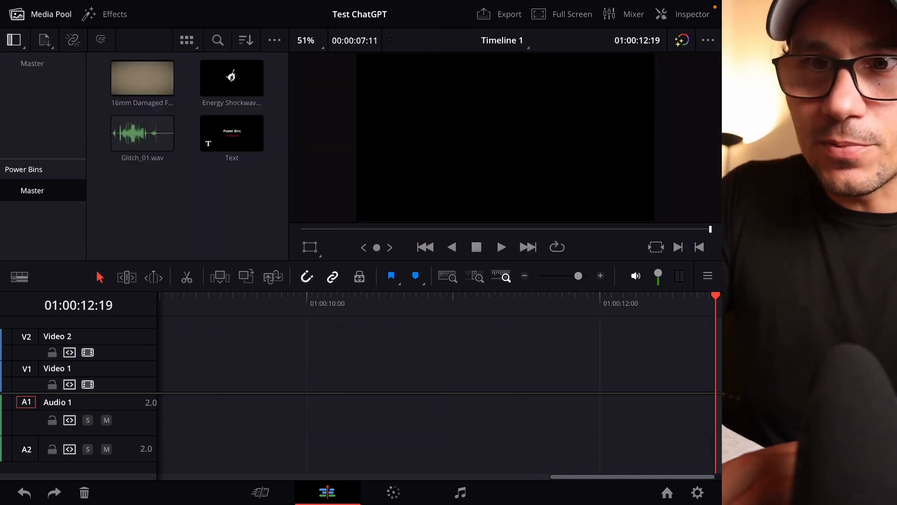
left_click(141, 133)
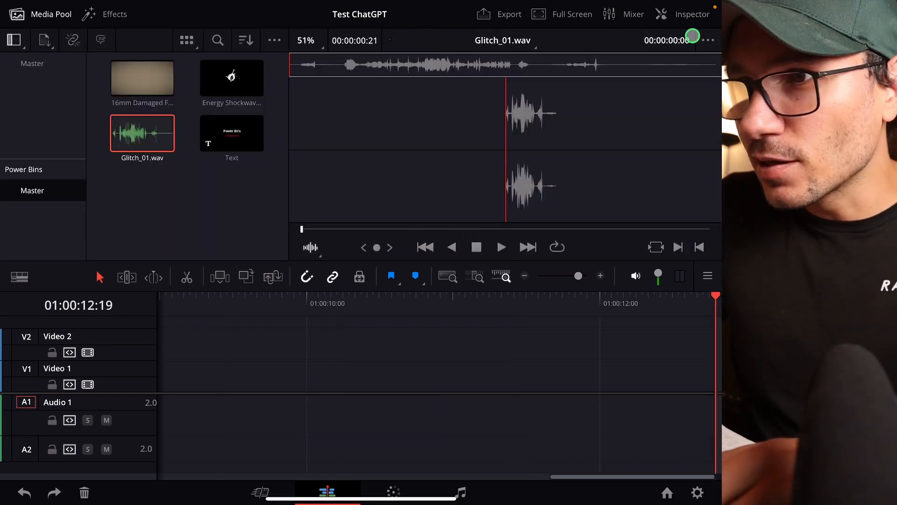
left_click(692, 14)
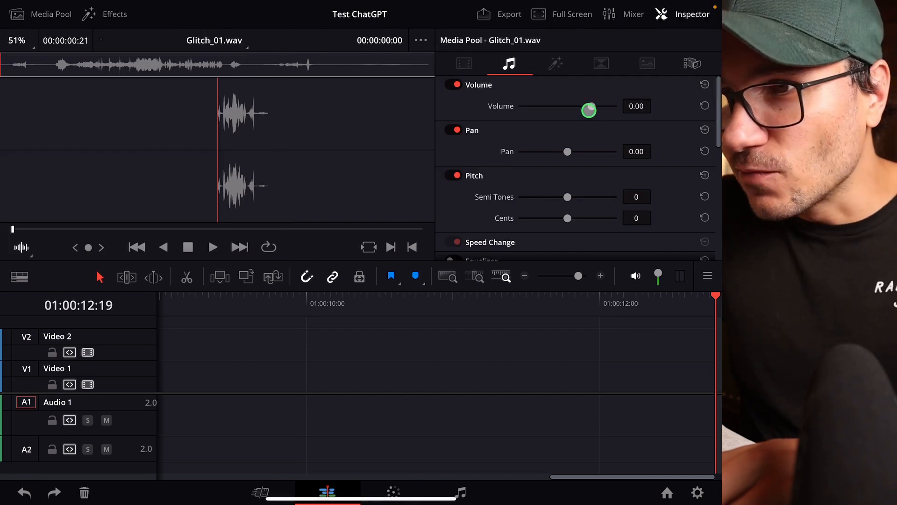
left_click_drag(589, 110, 584, 106)
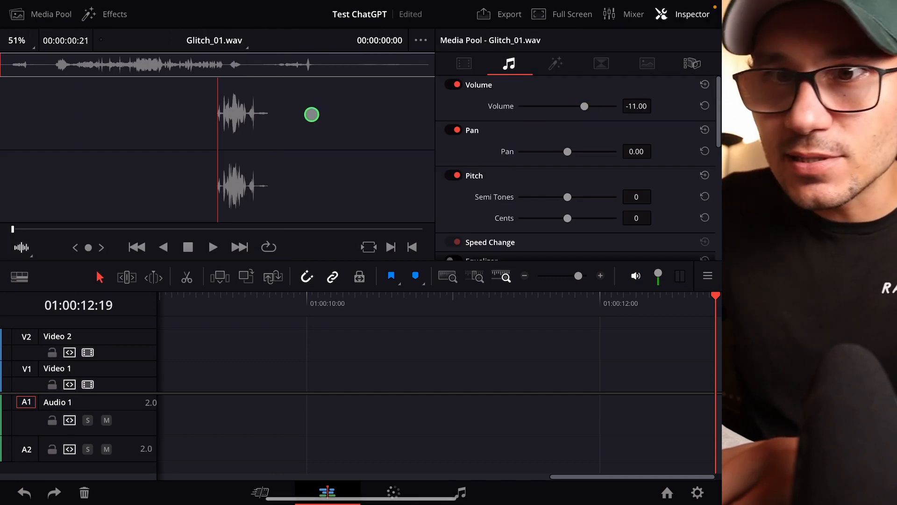
left_click(50, 14)
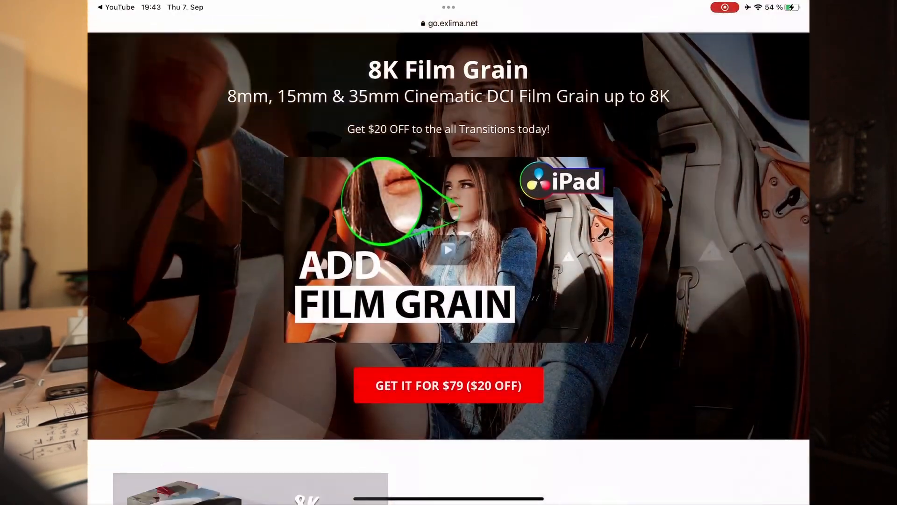
scroll("down", 3)
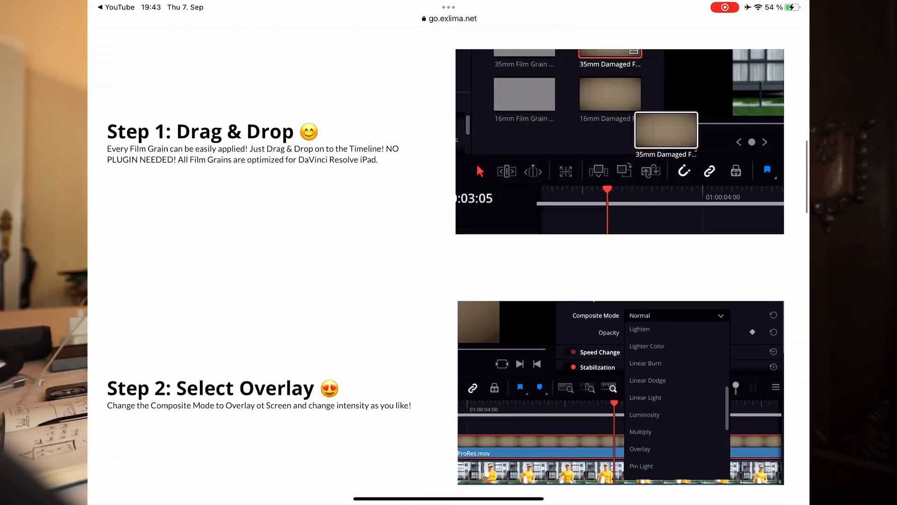
scroll("down", 3)
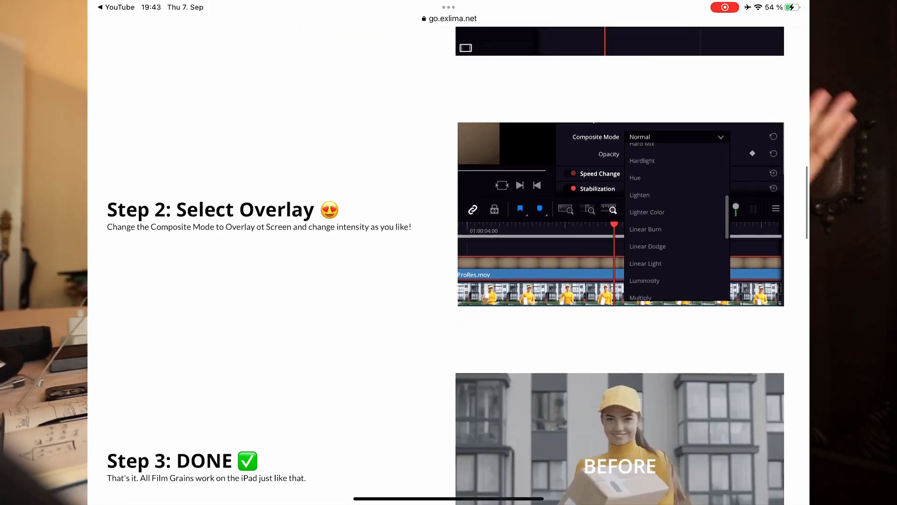
scroll("down", 3)
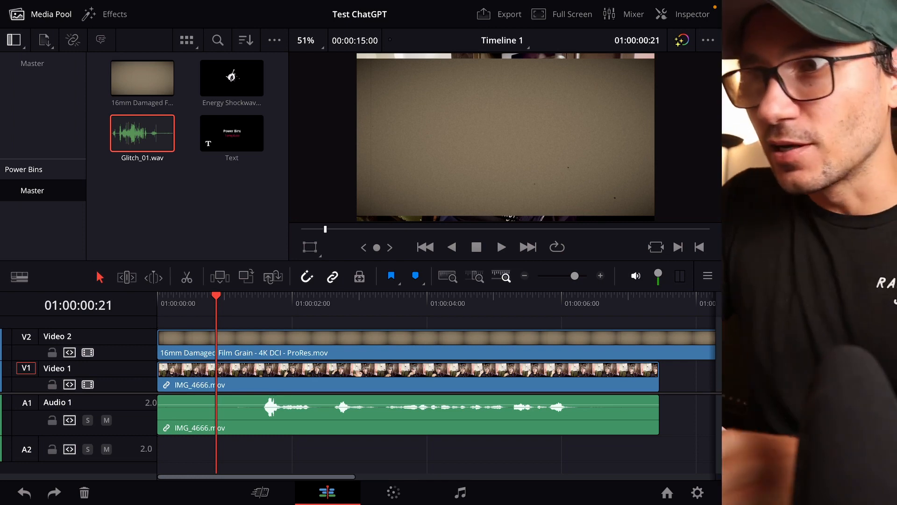
Step: Set the film grain clip to Overlay composite at about 28 opacity, then remove it from V2
left_click(690, 14)
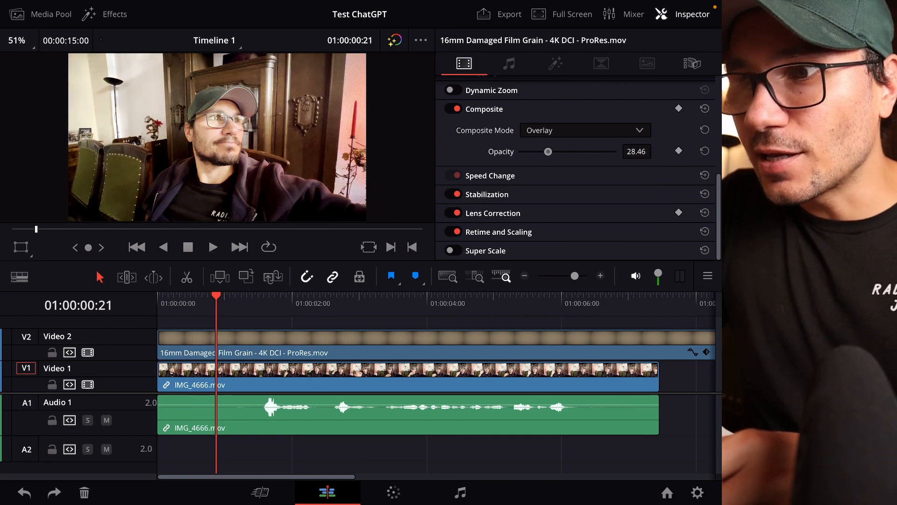
left_click_drag(547, 152, 599, 152)
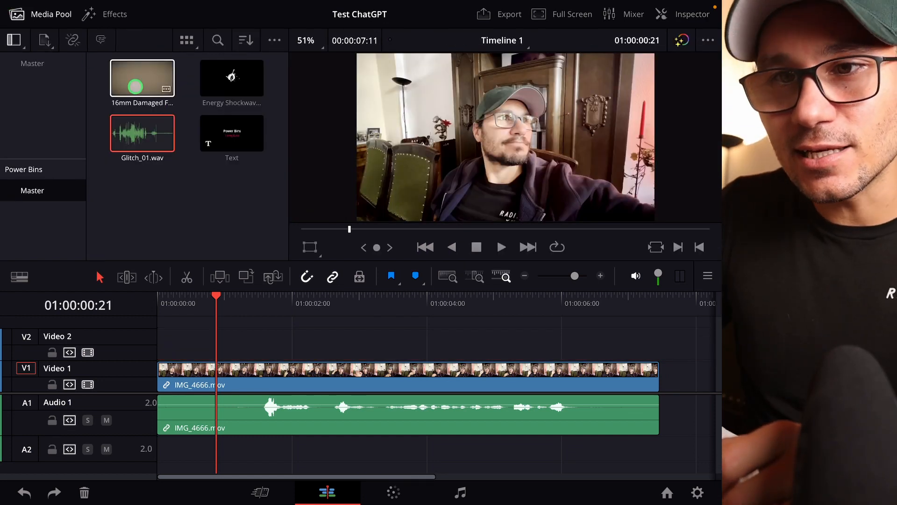
Step: Set the 16mm film grain bin clip's Composite Mode to Overlay and add it to V2
left_click(692, 14)
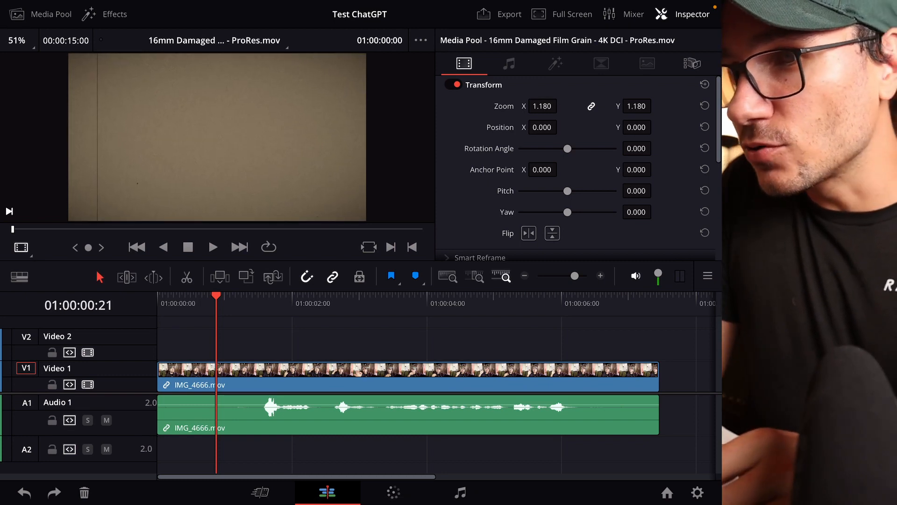
left_click(582, 163)
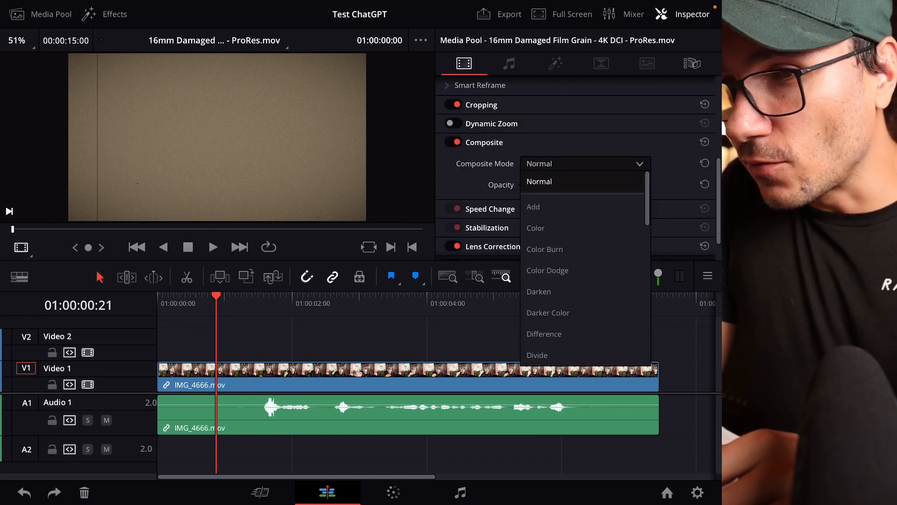
left_click(583, 162)
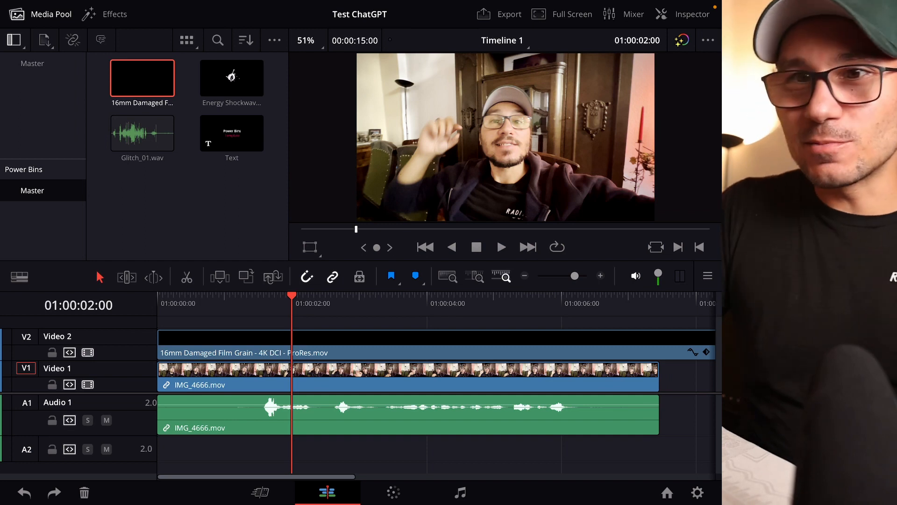
left_click(691, 14)
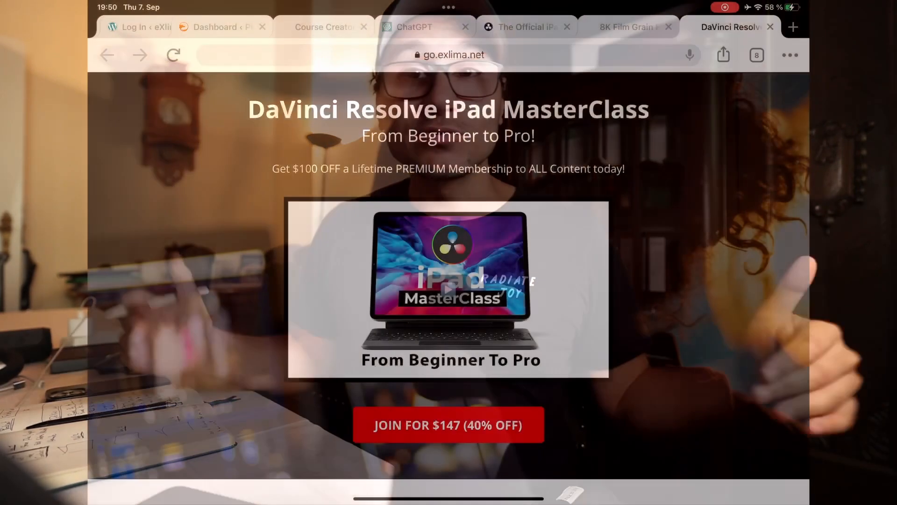
scroll("down", 3)
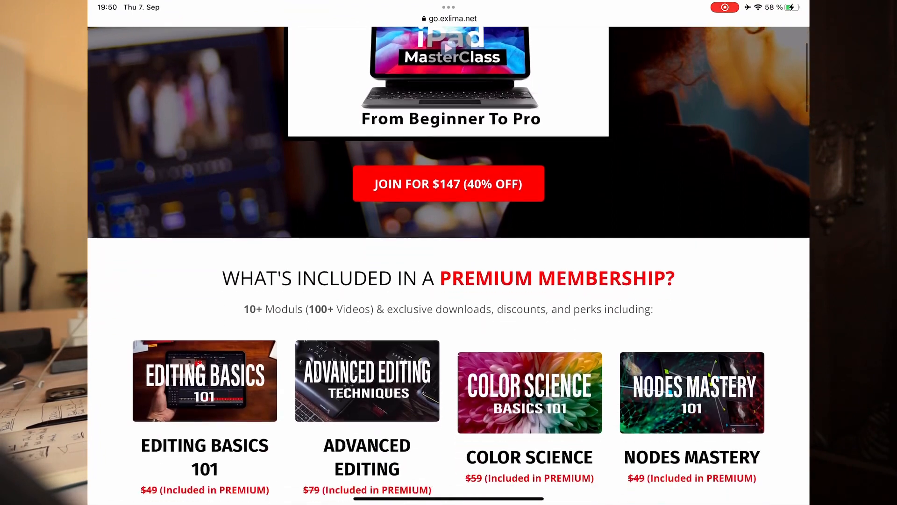
scroll("down", 3)
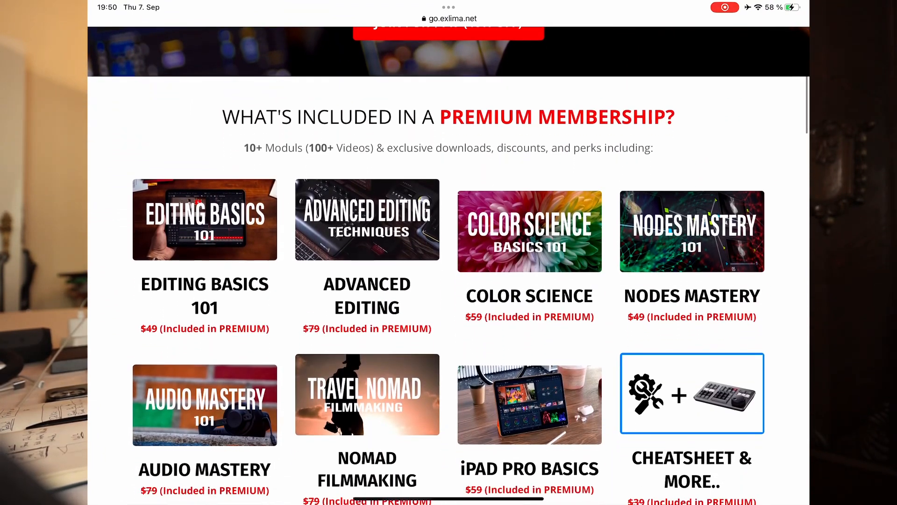
scroll("down", 3)
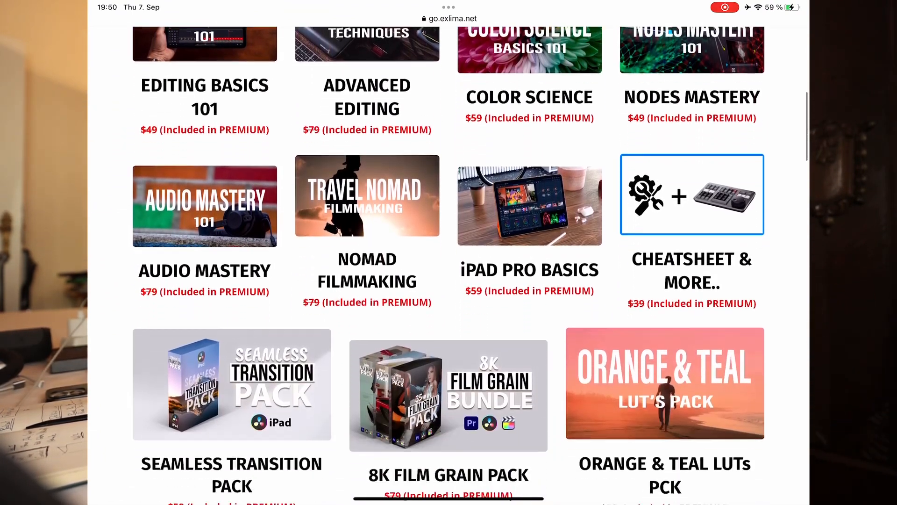
scroll("down", 3)
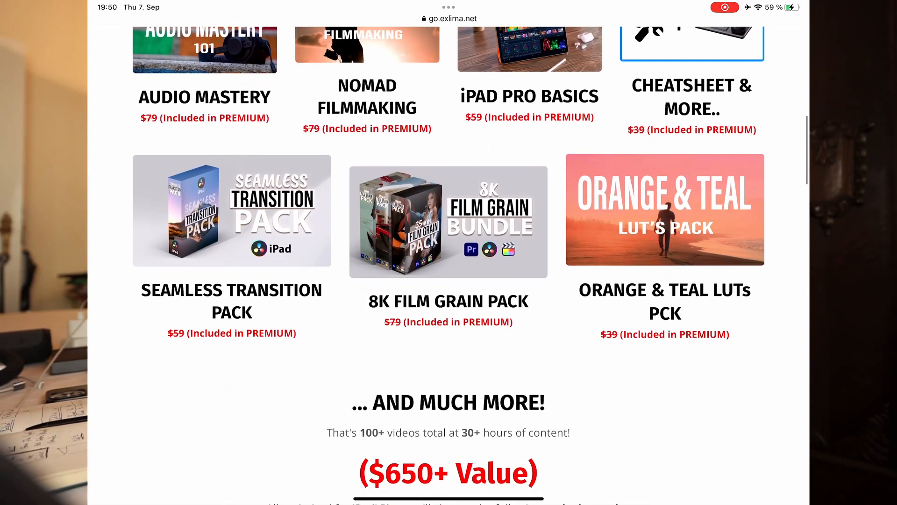
scroll("down", 3)
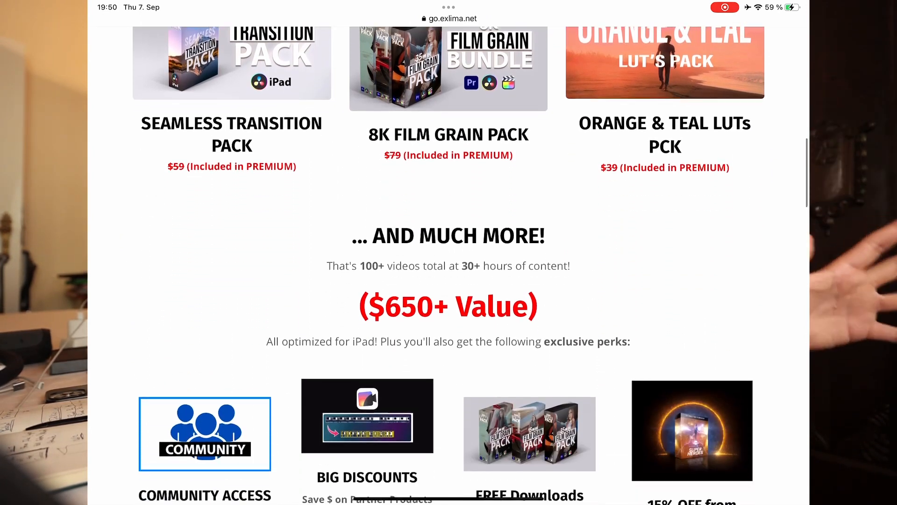
scroll("down", 3)
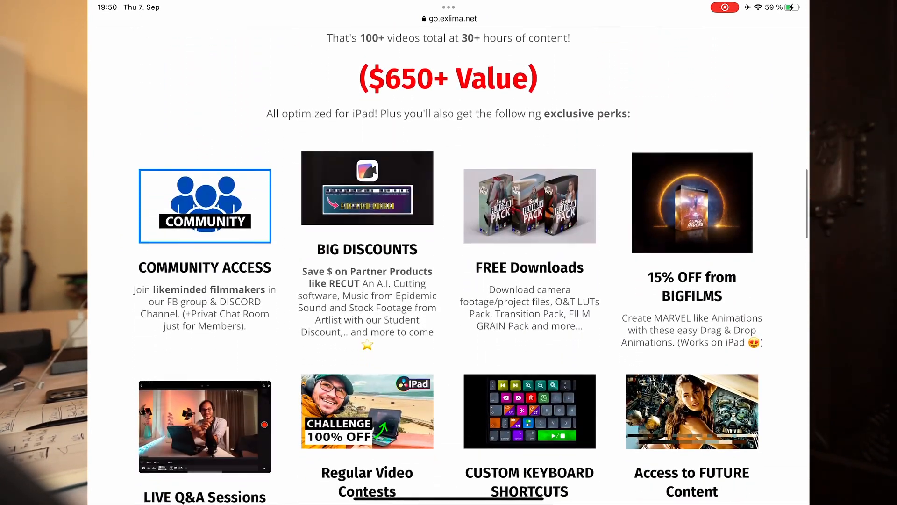